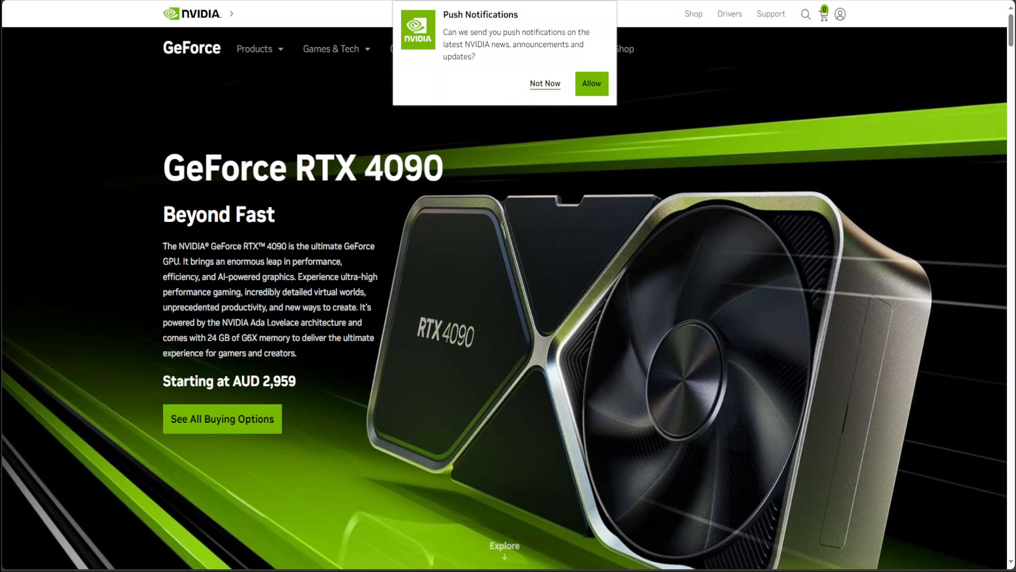
Step: Decline the NVIDIA push-notification popup with 'Not Now' on the RTX 4090 page
{"action": "left_click", "coordinate": [545, 84]}
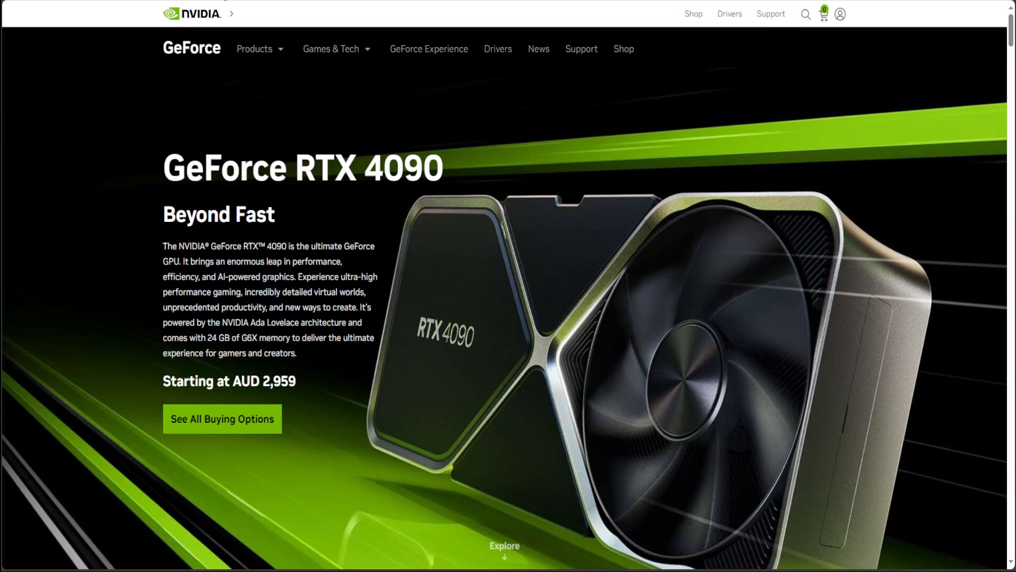
{"action": "mouse_move", "coordinate": [570, 193]}
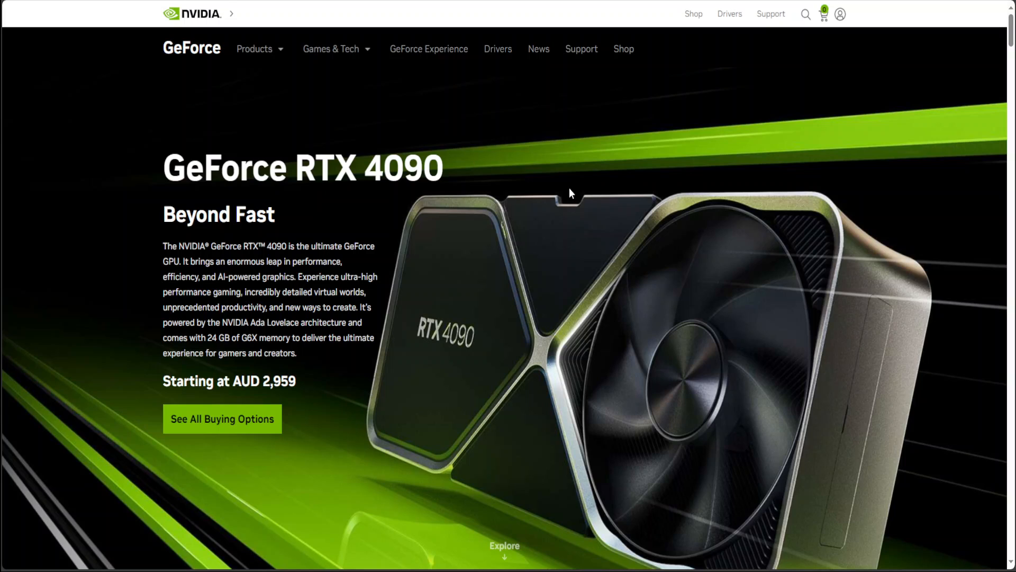
{"action": "mouse_move", "coordinate": [569, 188]}
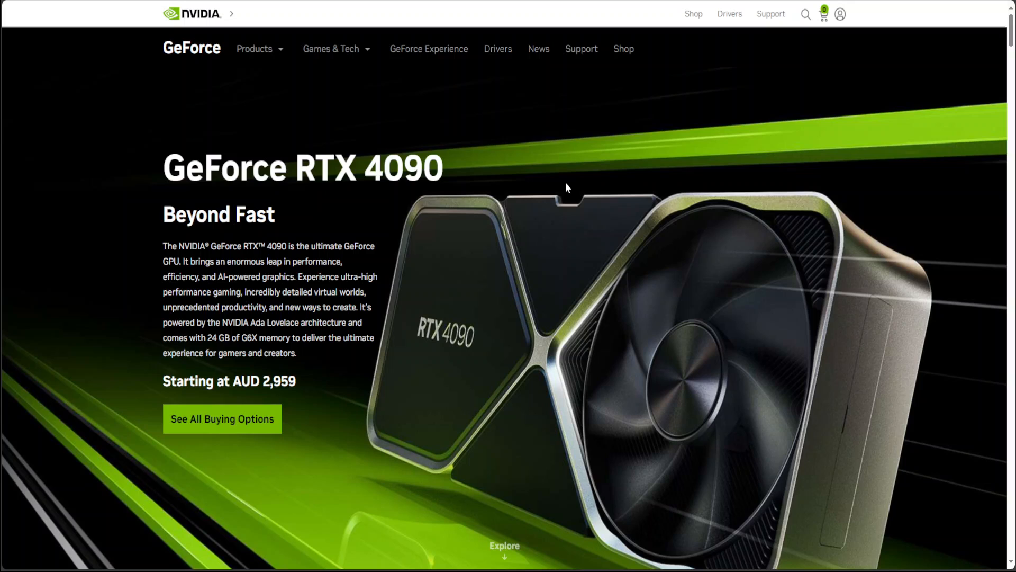
{"action": "mouse_move", "coordinate": [562, 191]}
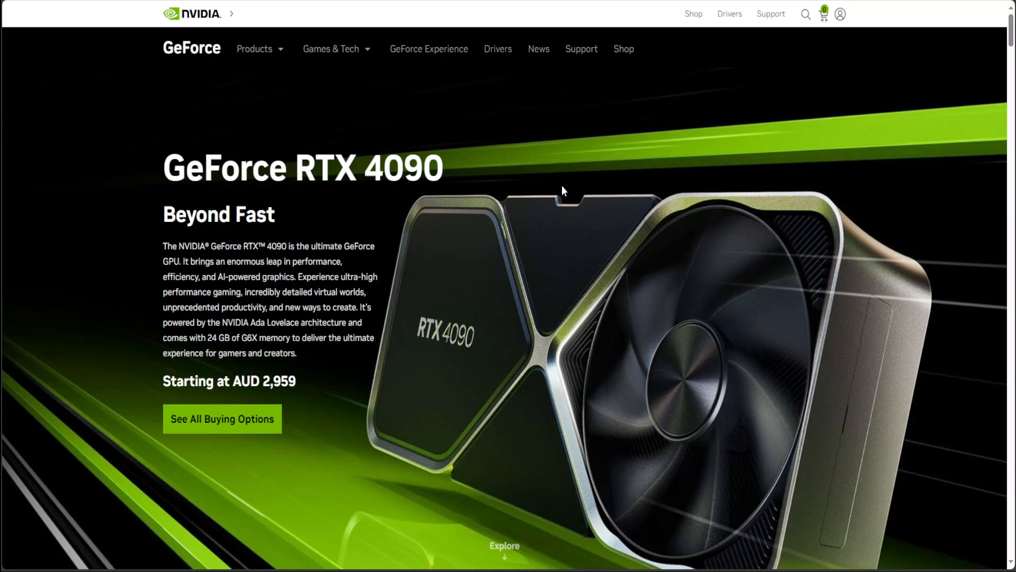
{"action": "mouse_move", "coordinate": [551, 196]}
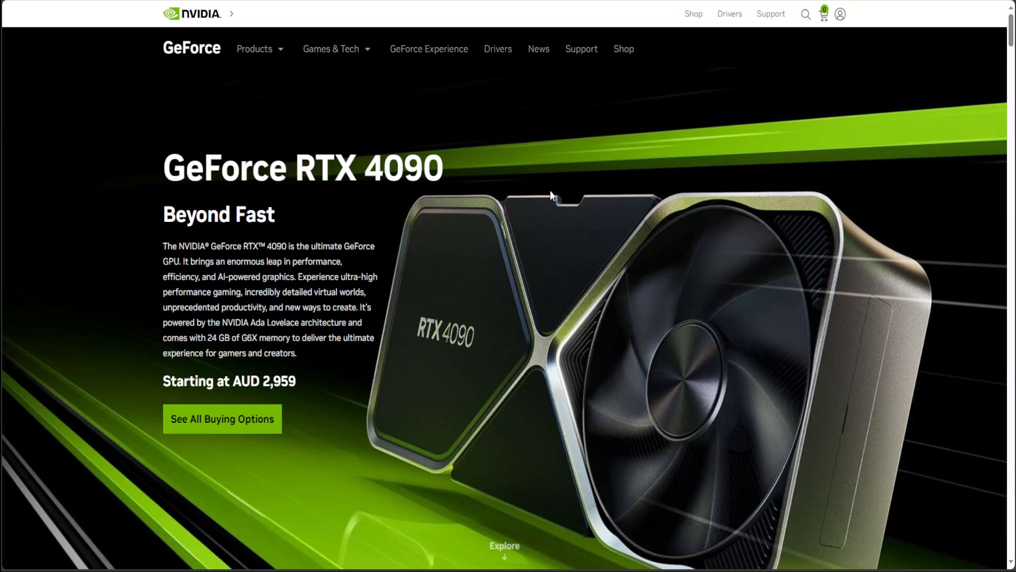
{"action": "mouse_move", "coordinate": [548, 199]}
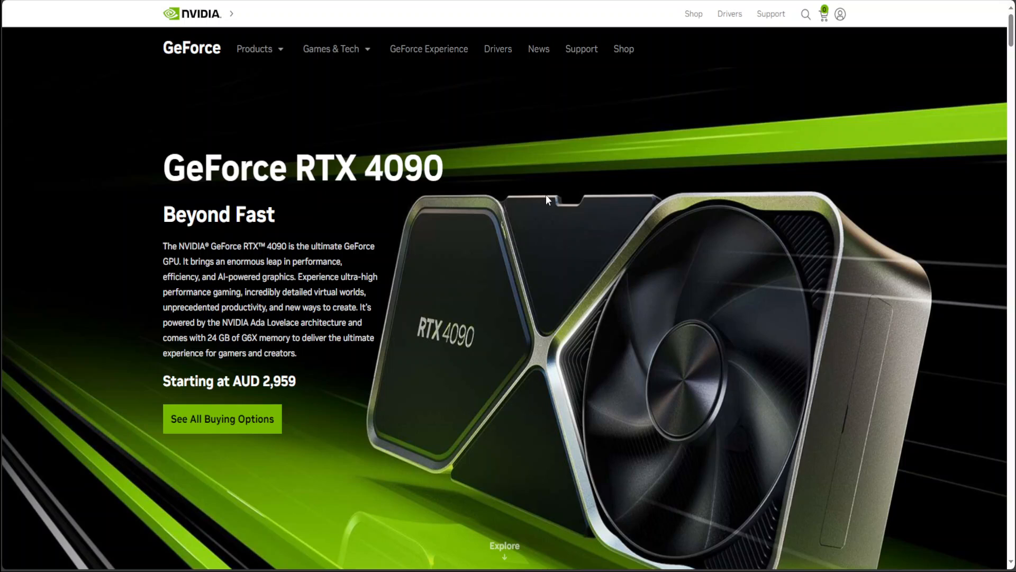
{"action": "mouse_move", "coordinate": [539, 200]}
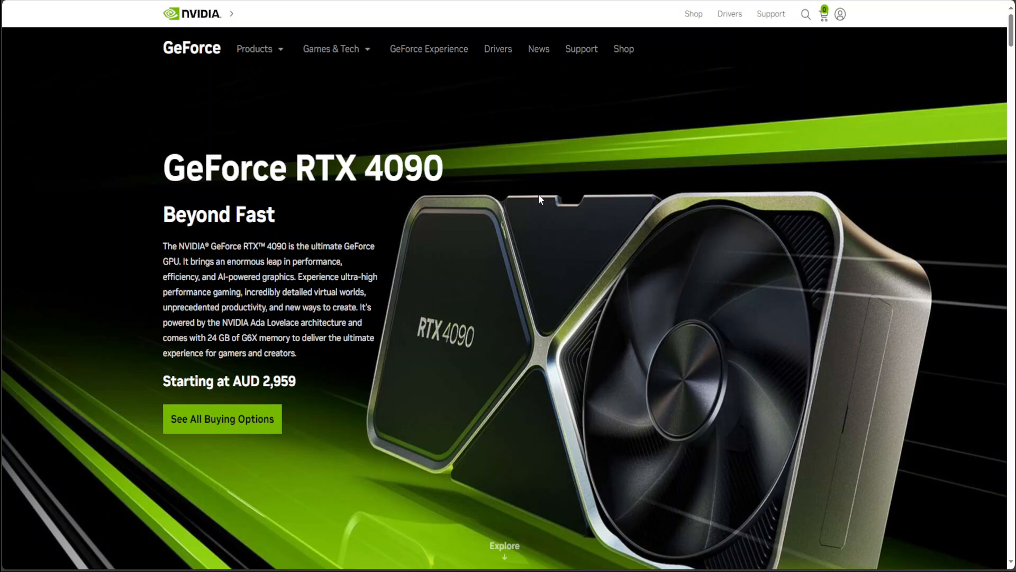
{"action": "mouse_move", "coordinate": [531, 180]}
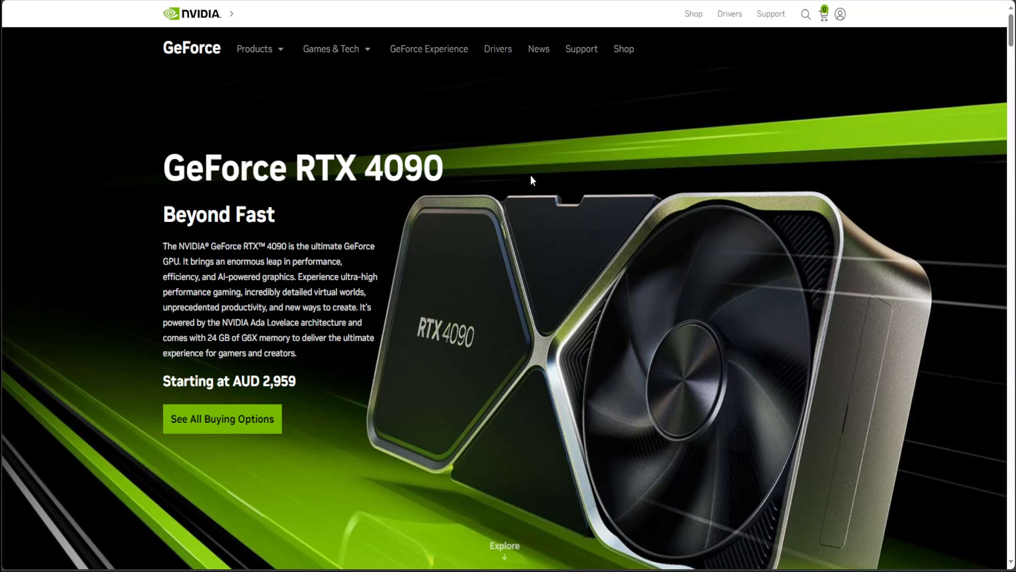
{"action": "mouse_move", "coordinate": [529, 178]}
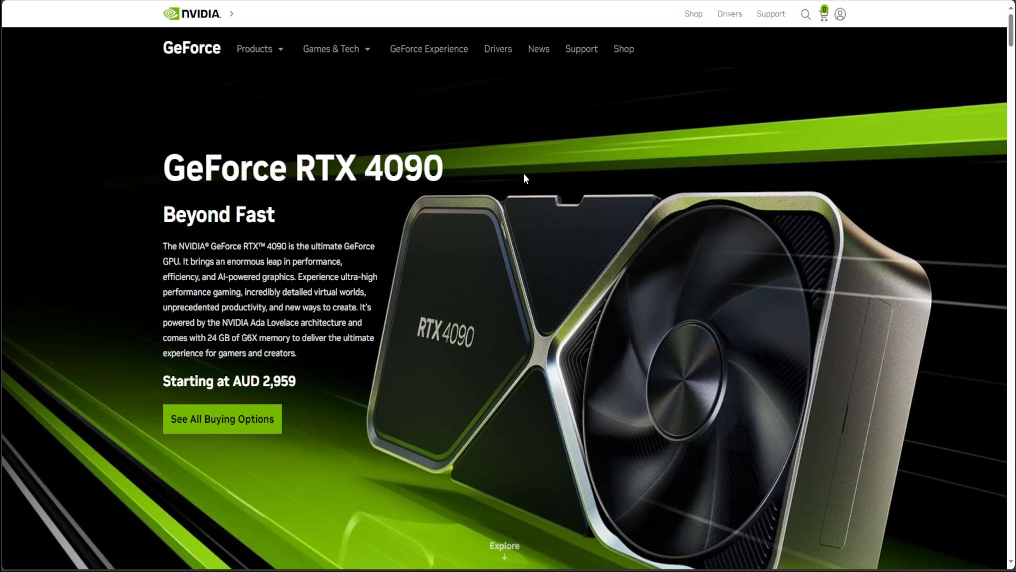
{"action": "mouse_move", "coordinate": [524, 173]}
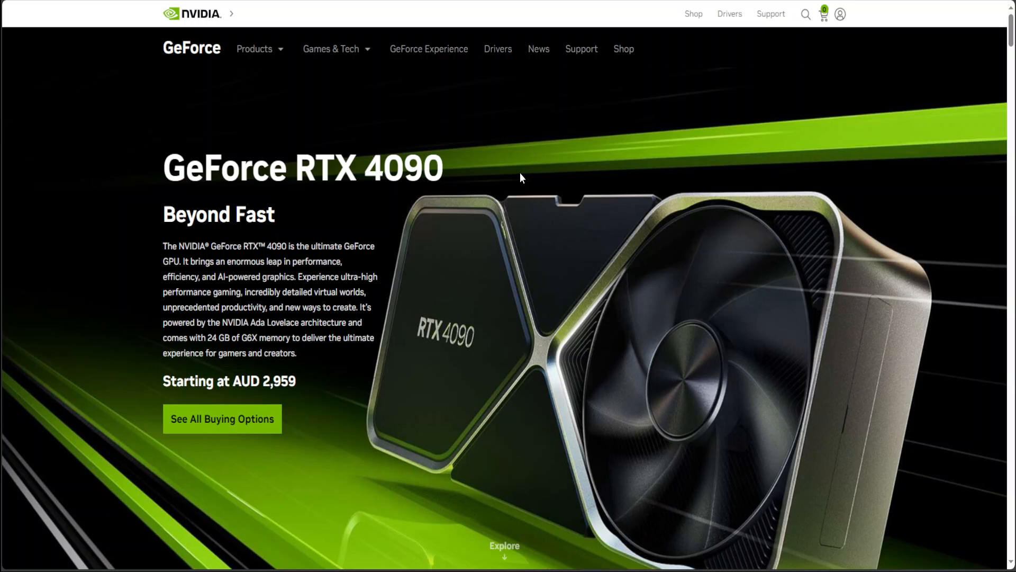
{"action": "mouse_move", "coordinate": [520, 180]}
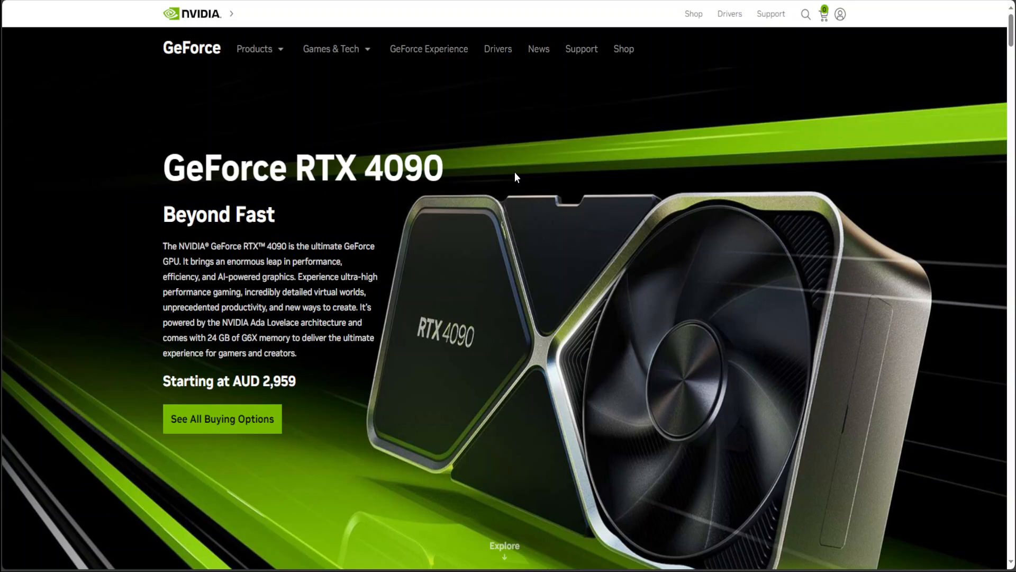
{"action": "mouse_move", "coordinate": [508, 179]}
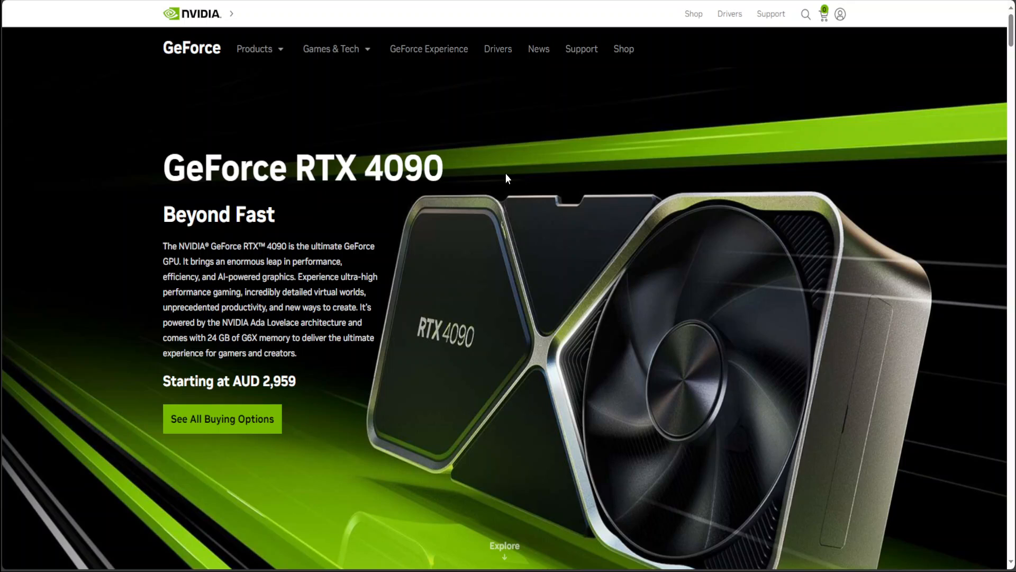
{"action": "mouse_move", "coordinate": [505, 176]}
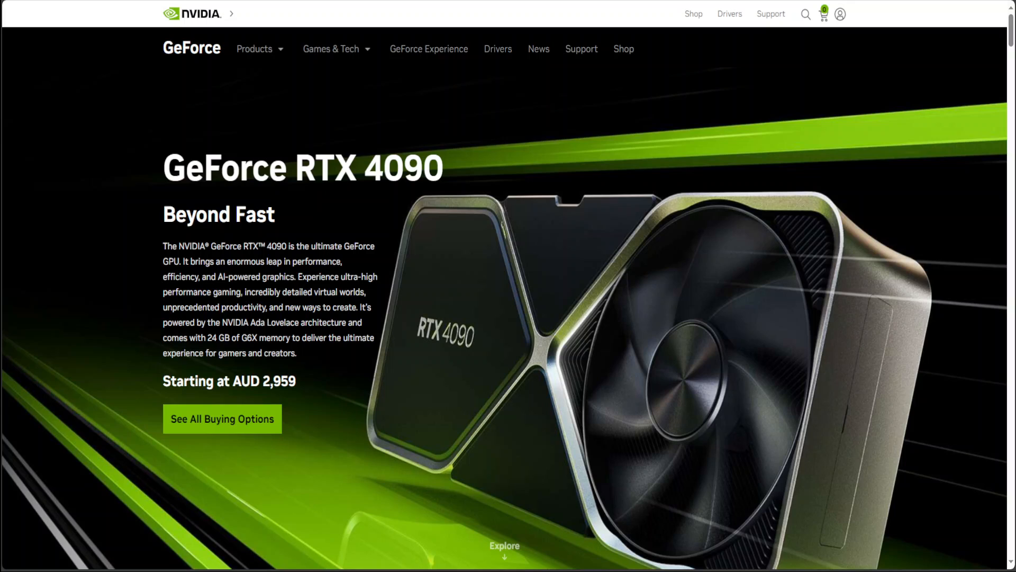
{"action": "mouse_move", "coordinate": [776, 129]}
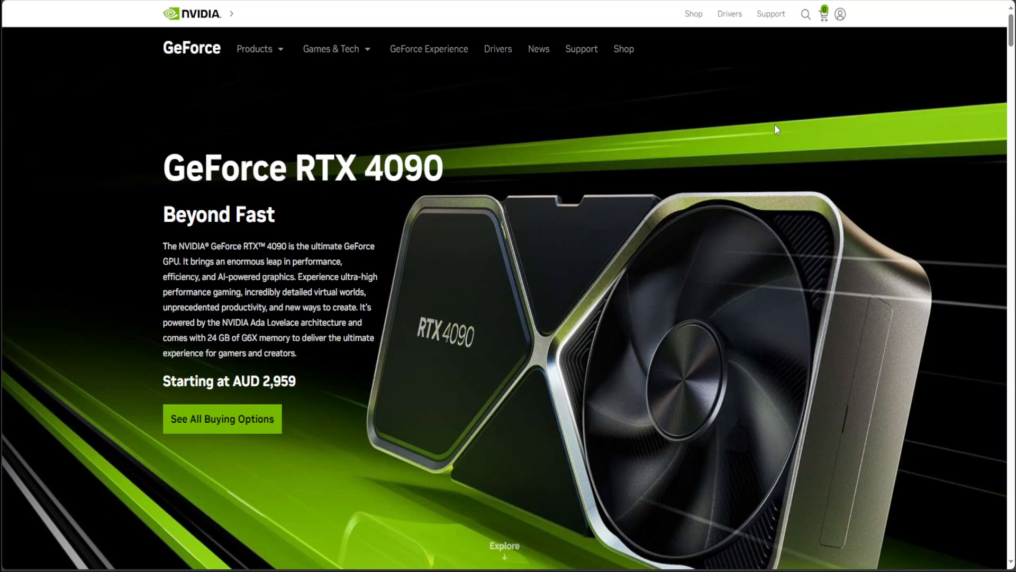
{"action": "mouse_move", "coordinate": [727, 124]}
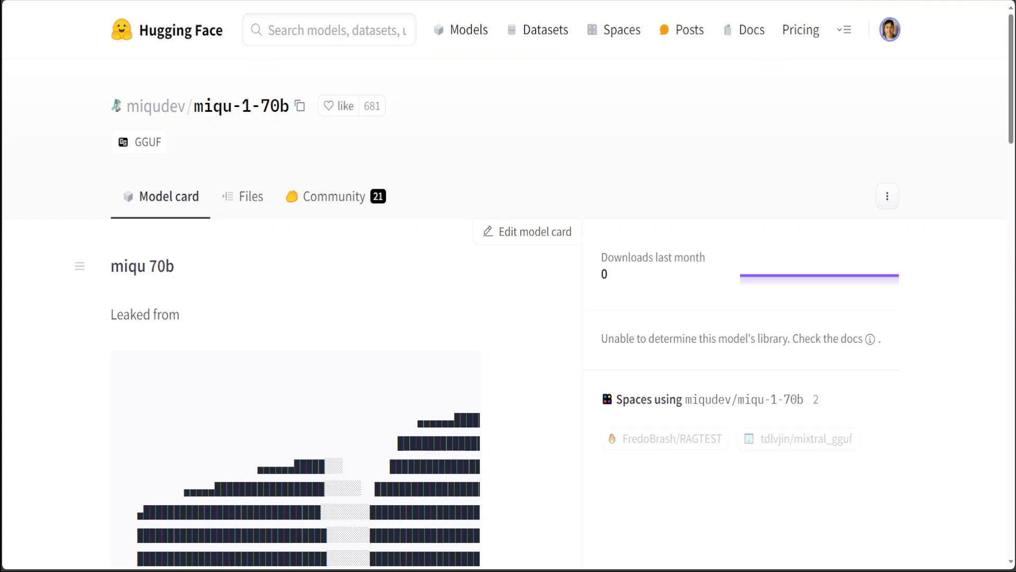
{"action": "mouse_move", "coordinate": [49, 325]}
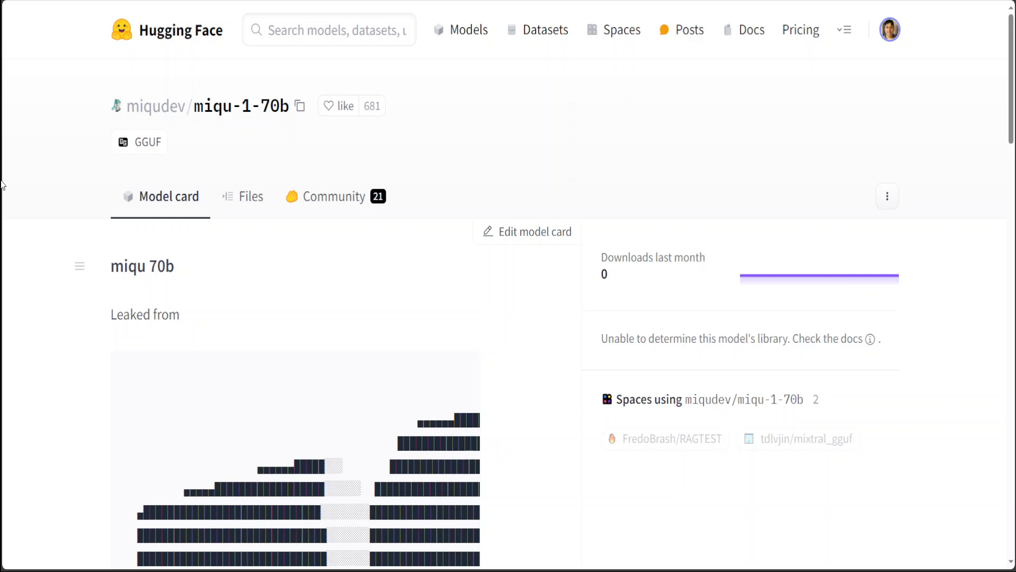
{"action": "mouse_move", "coordinate": [4, 228]}
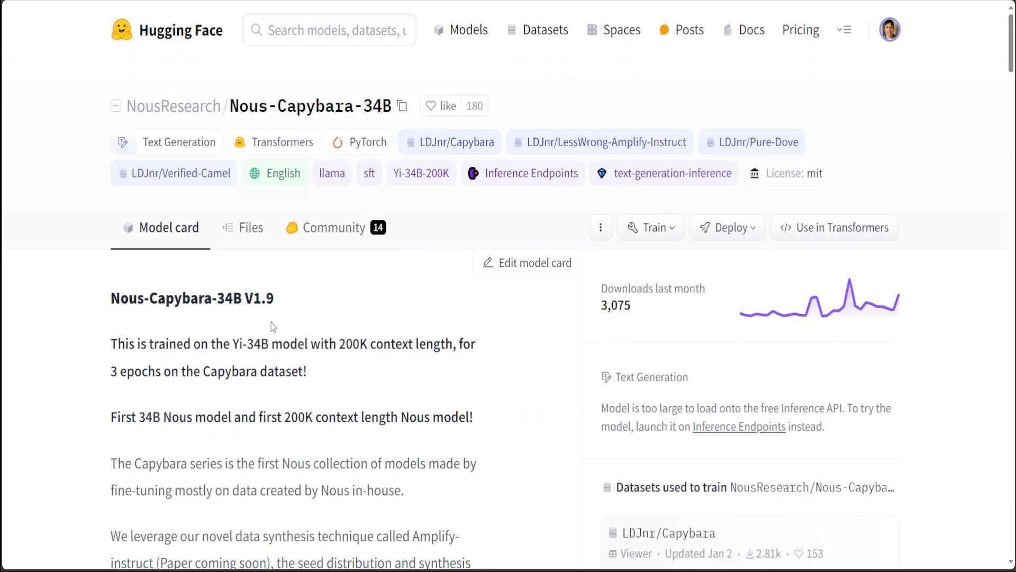
{"action": "mouse_move", "coordinate": [73, 274]}
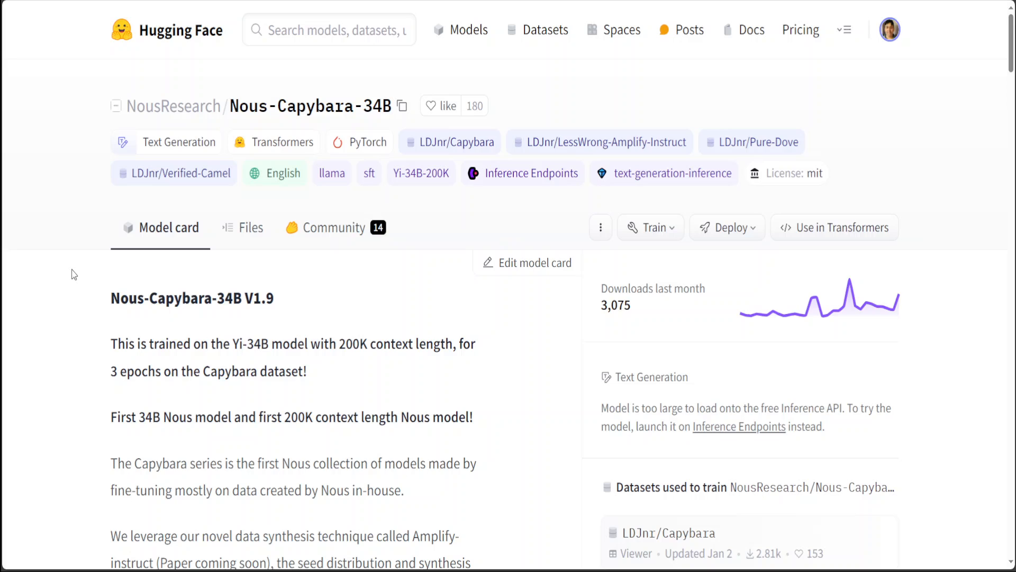
{"action": "mouse_move", "coordinate": [74, 268]}
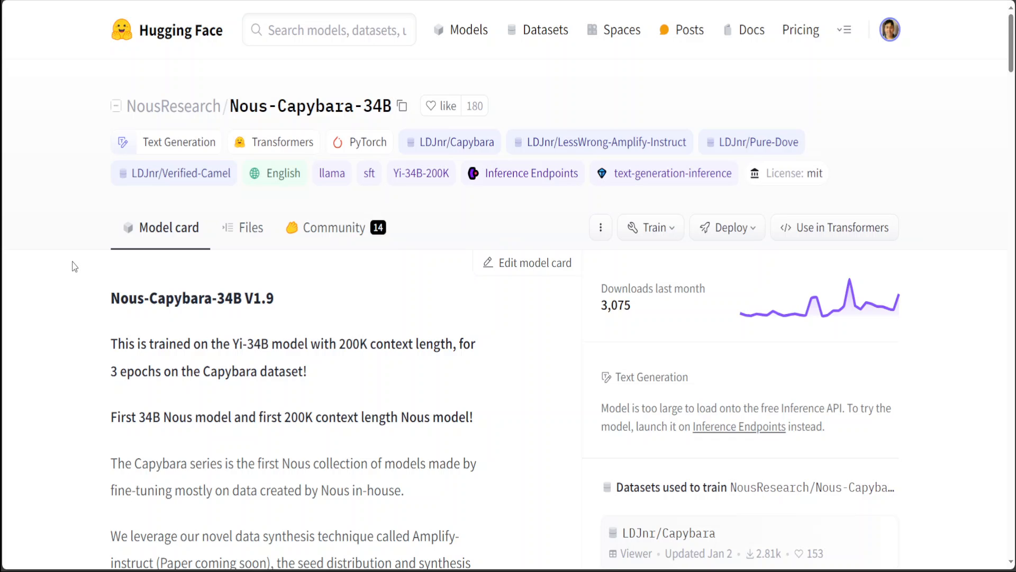
{"action": "mouse_move", "coordinate": [24, 260]}
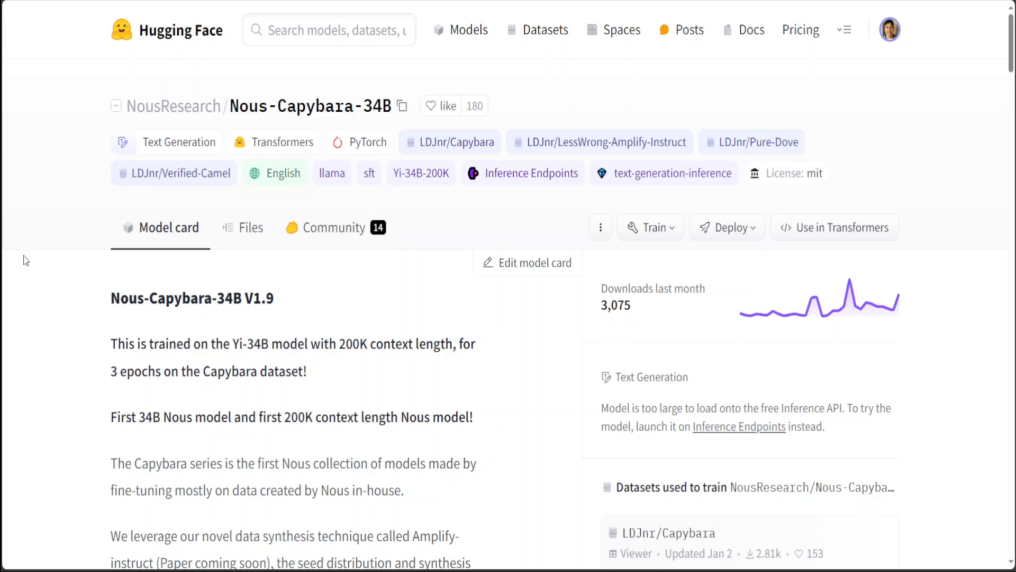
{"action": "mouse_move", "coordinate": [4, 361]}
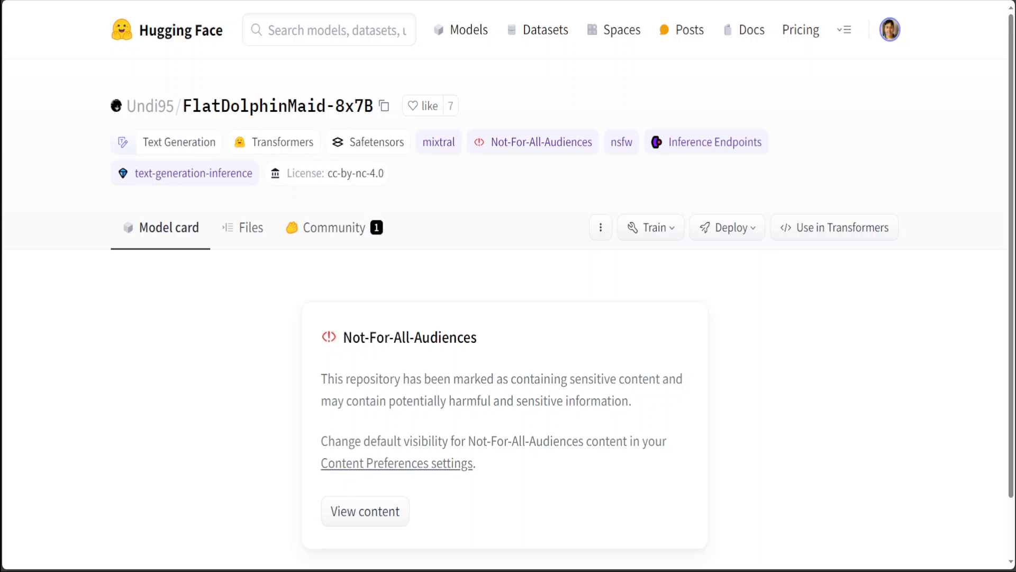
{"action": "mouse_move", "coordinate": [760, 306]}
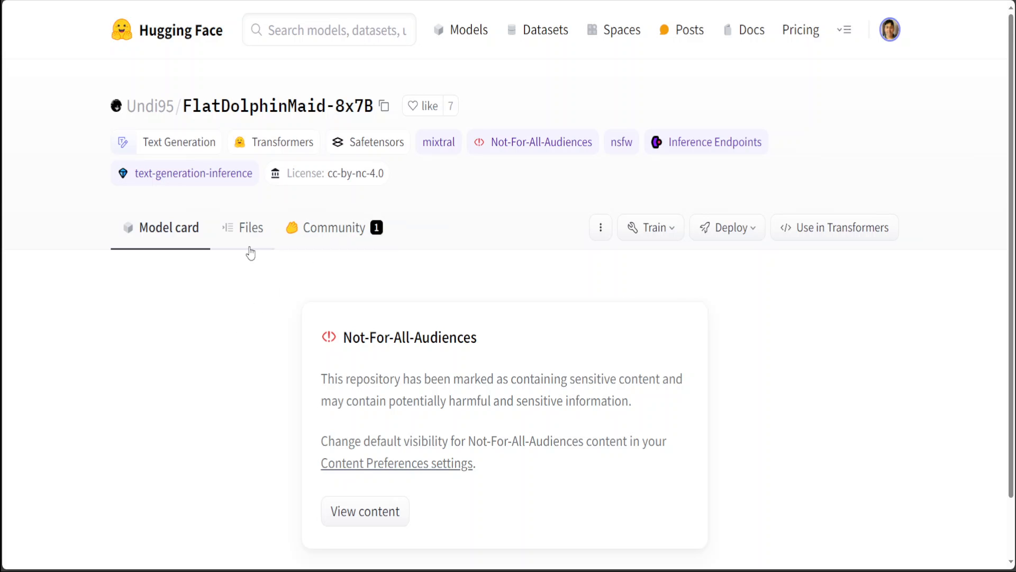
{"action": "mouse_move", "coordinate": [404, 174]}
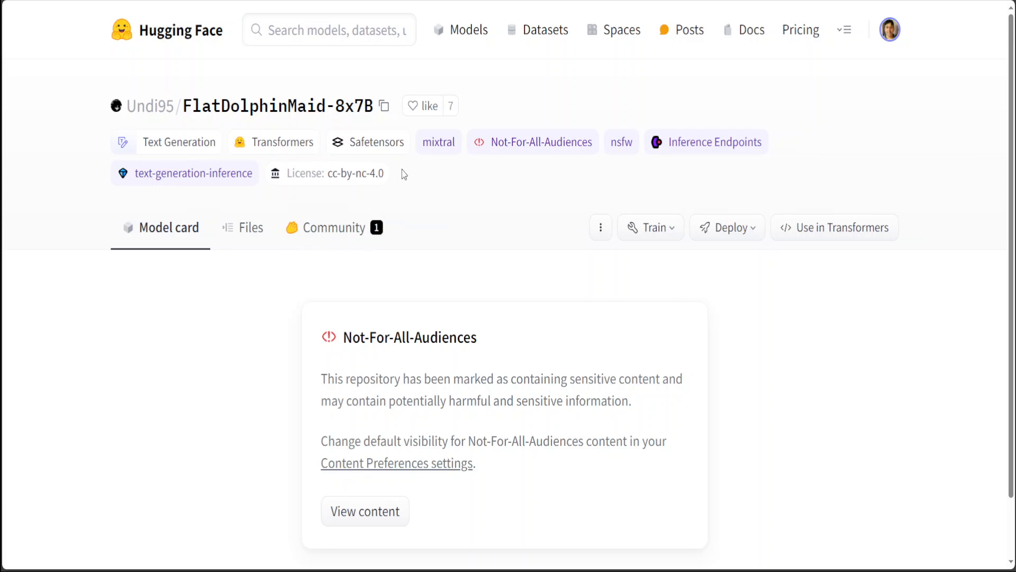
{"action": "mouse_move", "coordinate": [650, 228]}
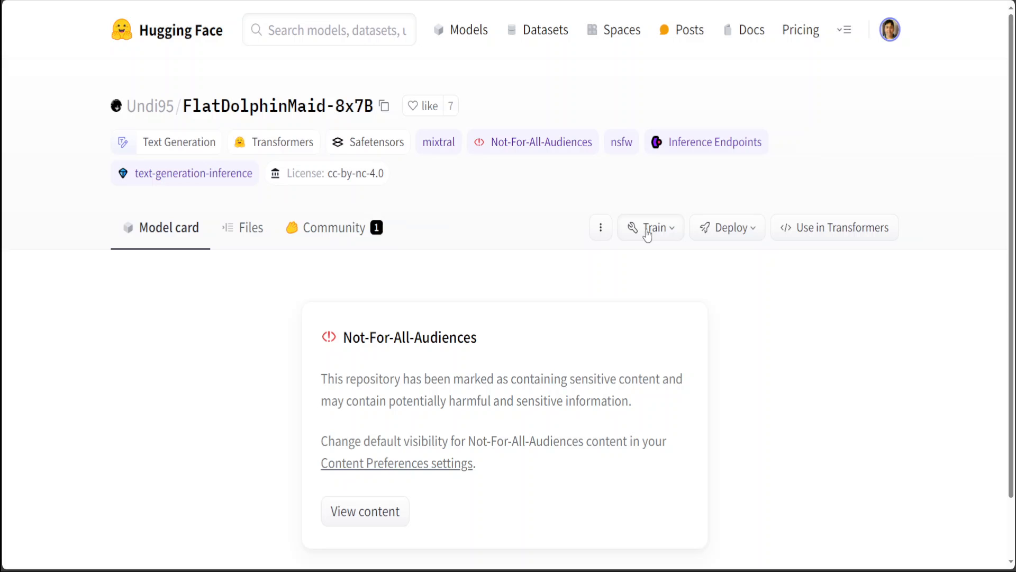
{"action": "mouse_move", "coordinate": [648, 233]}
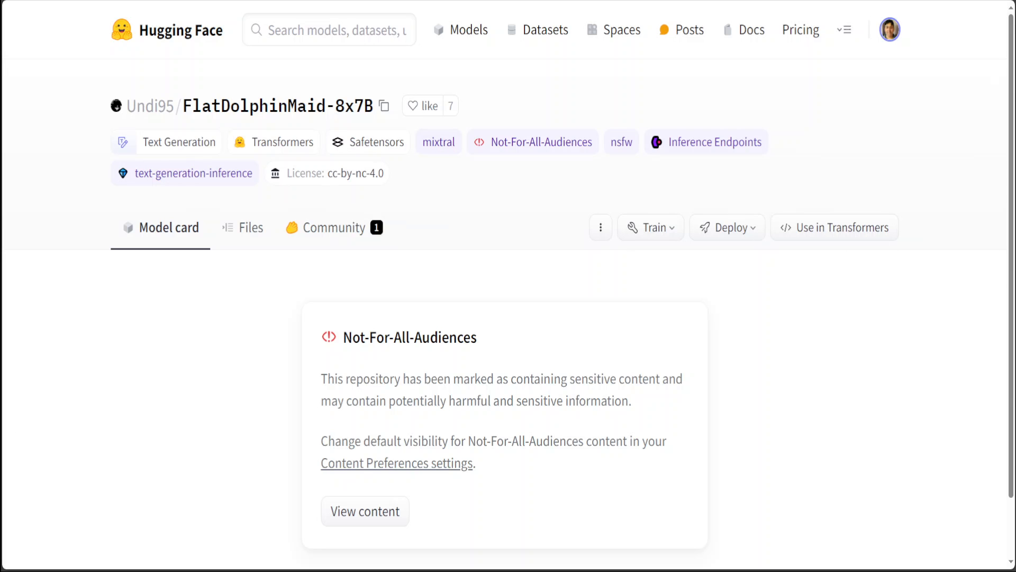